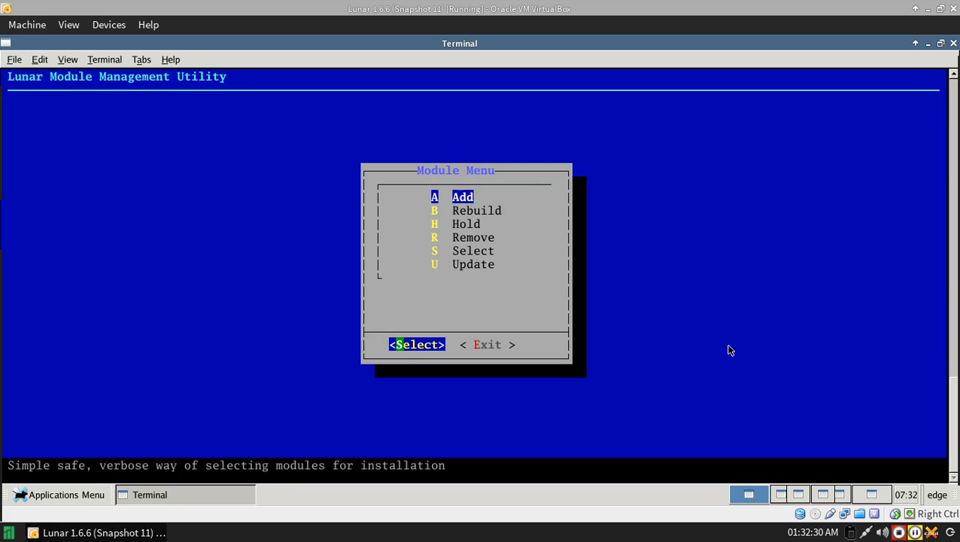
# Browse the Module Menu's Add, Hold and Select actions and return to the Main Menu
pyautogui.press('Down')
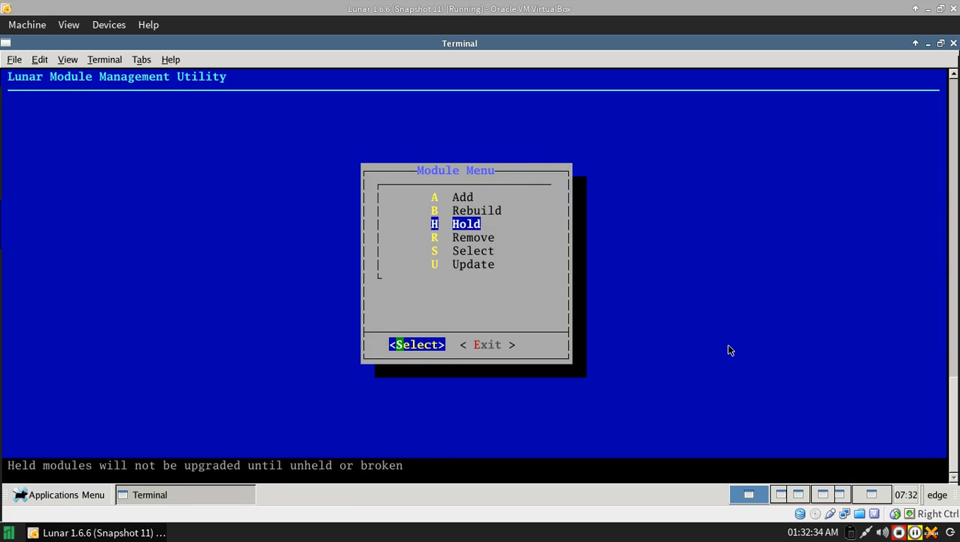
pyautogui.press('Down')
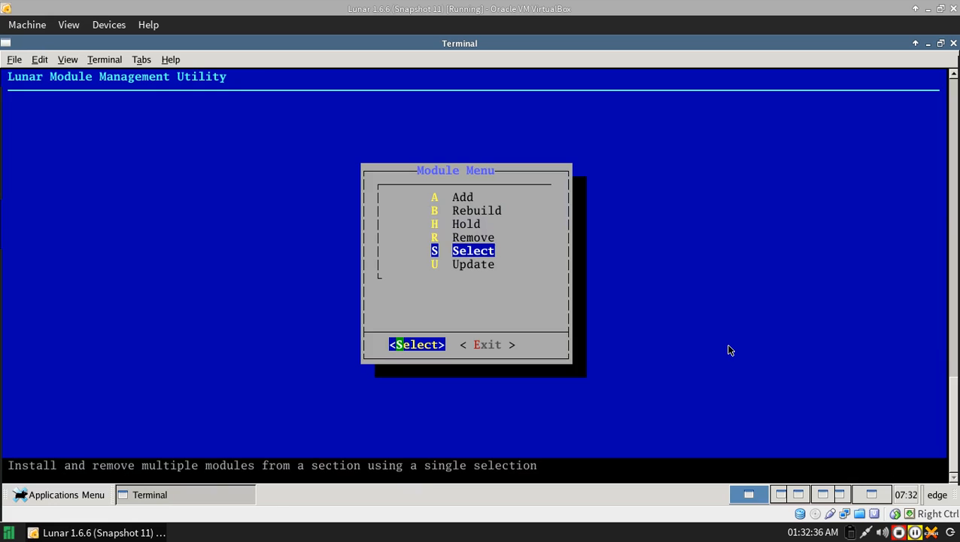
pyautogui.press('Down')
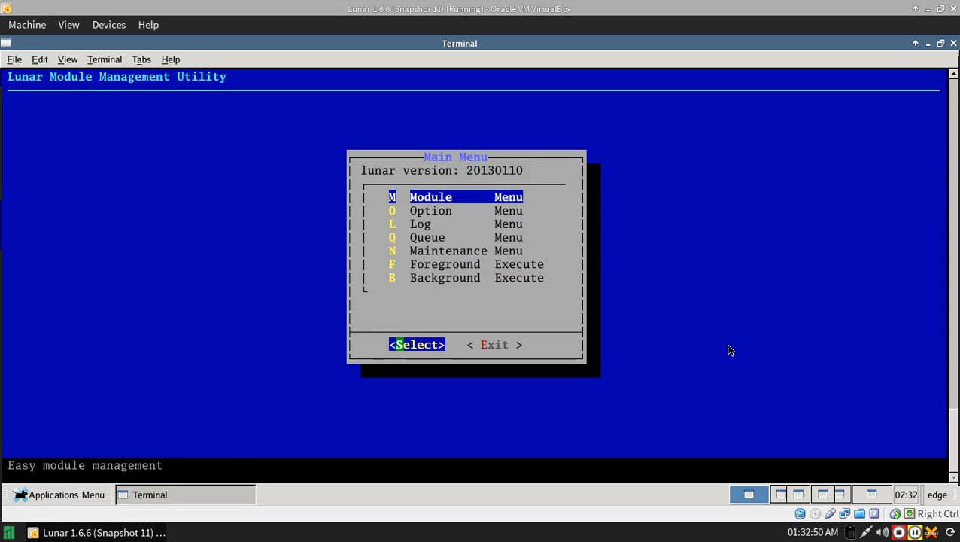
# Enter the Option Menu and review the Default Lunar Module choices
pyautogui.press('Down')
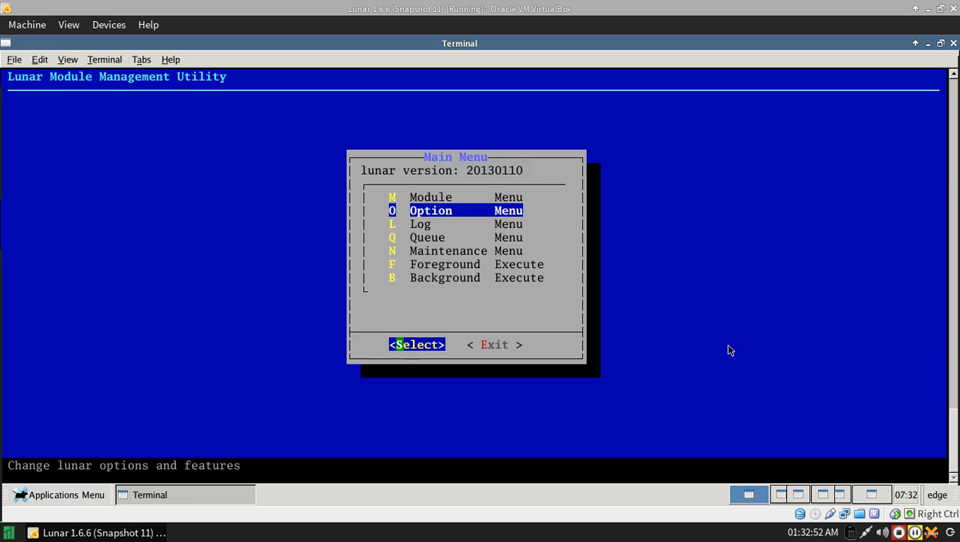
pyautogui.click(415, 343)
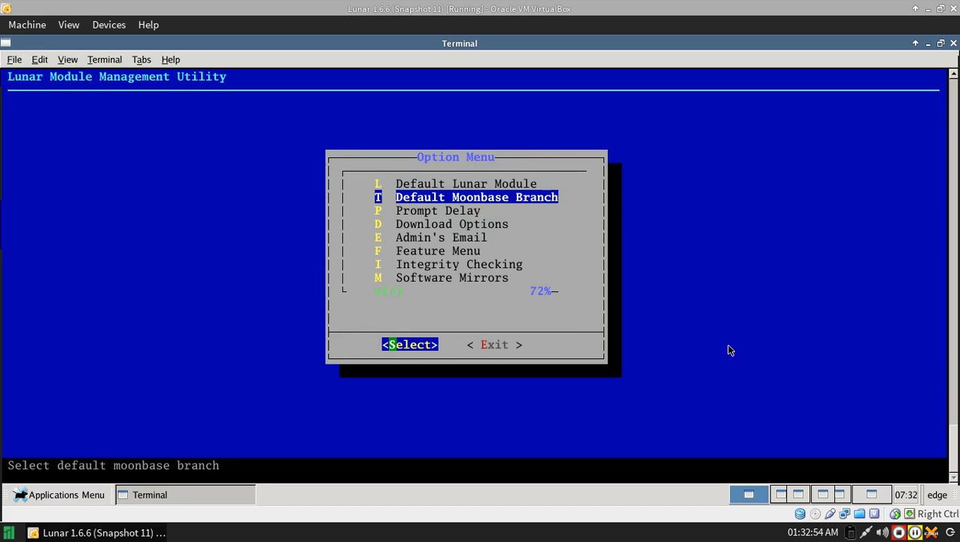
pyautogui.press('up')
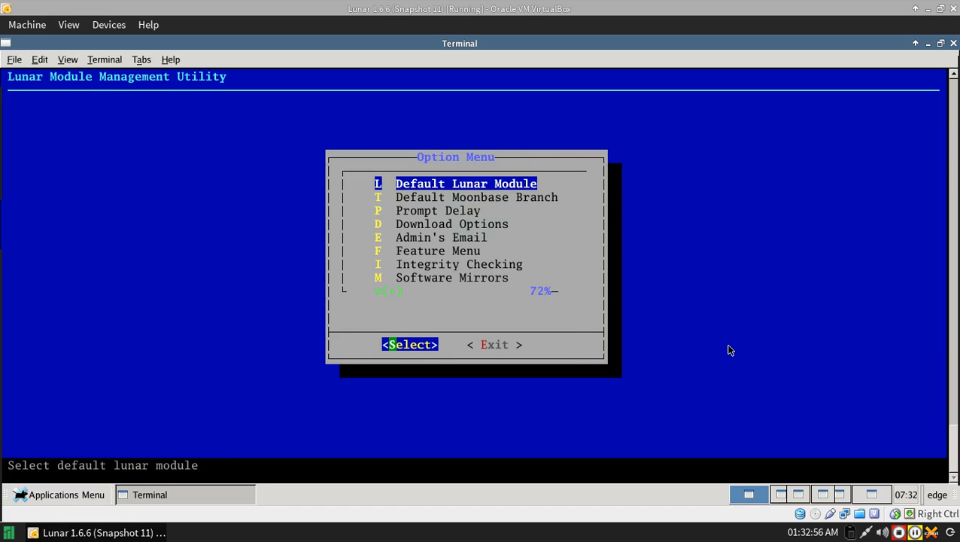
pyautogui.click(409, 343)
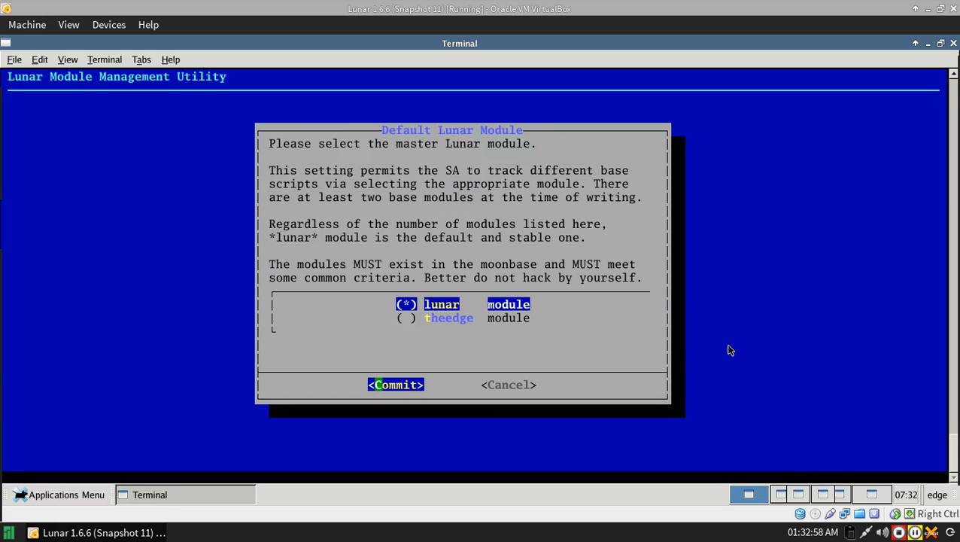
pyautogui.press('Down')
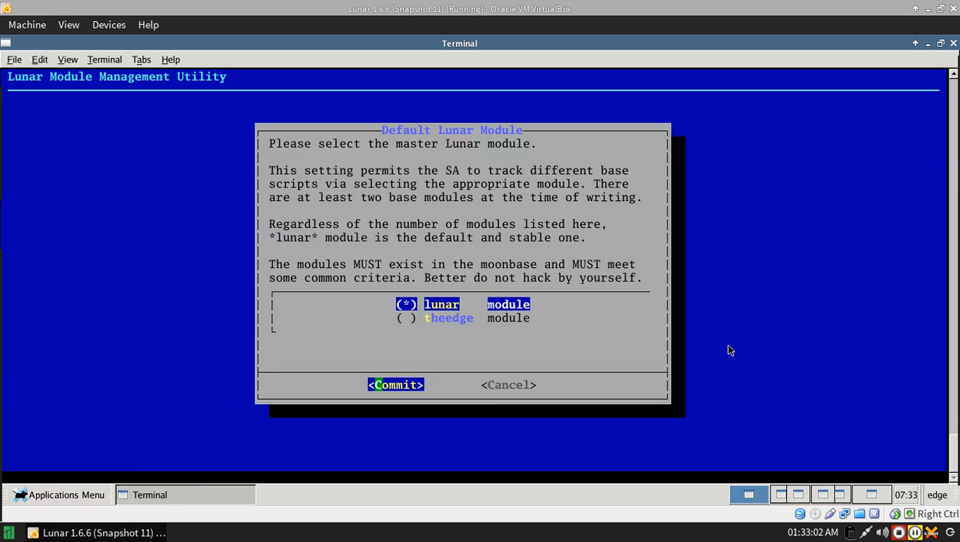
# Review the Default Moonbase Branch choices, then keep lunar and stable without committing changes
pyautogui.click(395, 385)
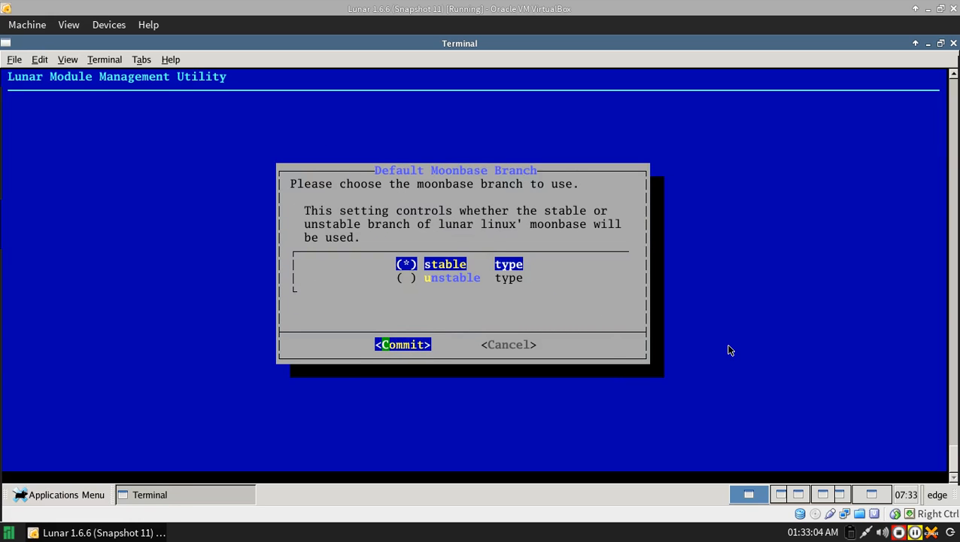
pyautogui.press('Down')
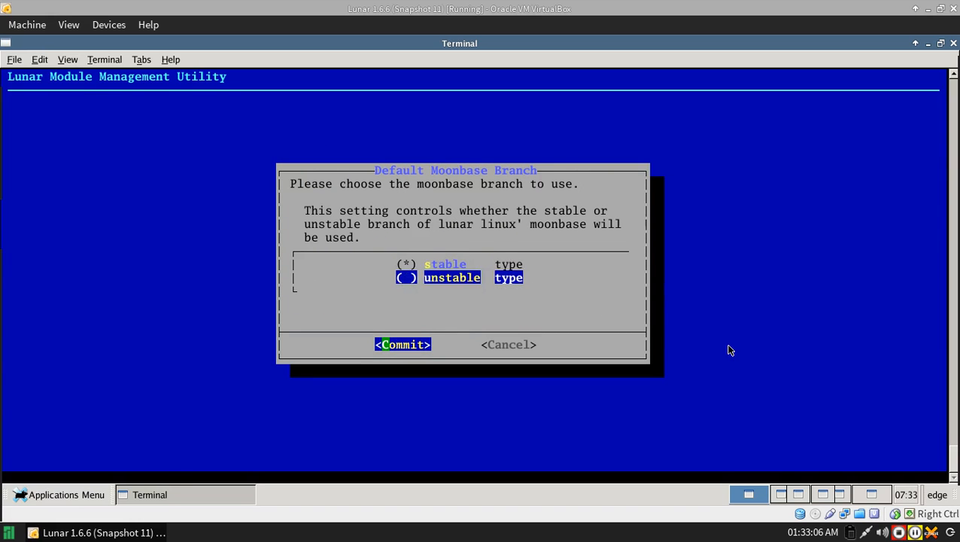
pyautogui.click(404, 343)
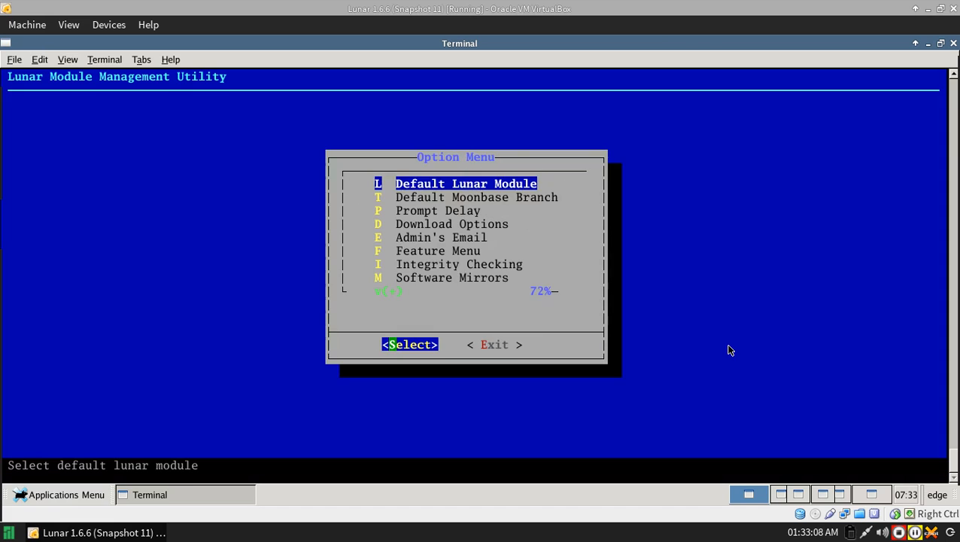
pyautogui.click(409, 343)
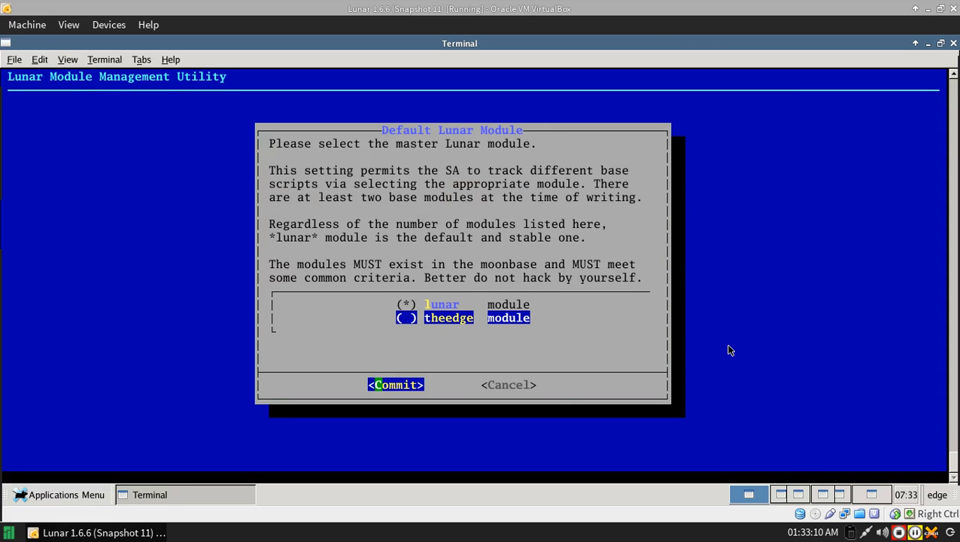
pyautogui.press('Up')
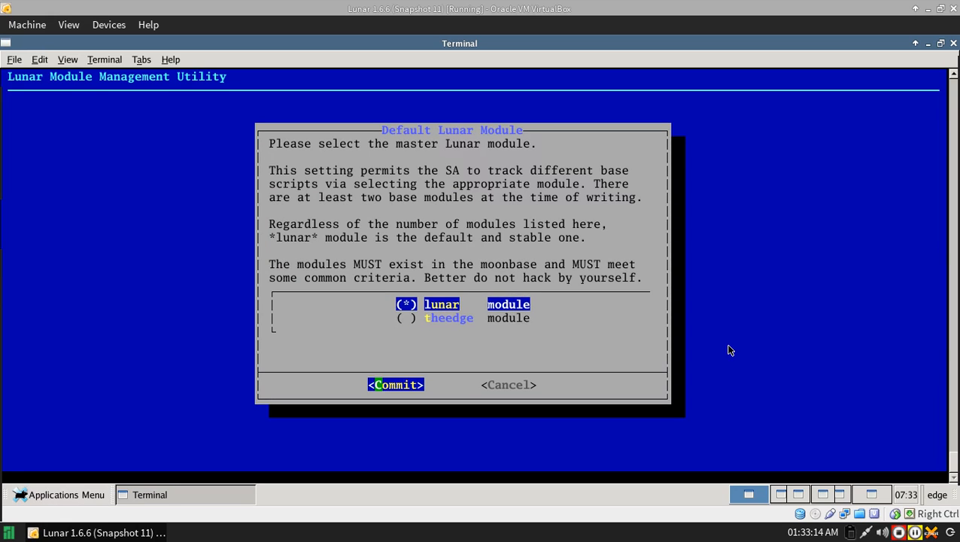
pyautogui.click(394, 385)
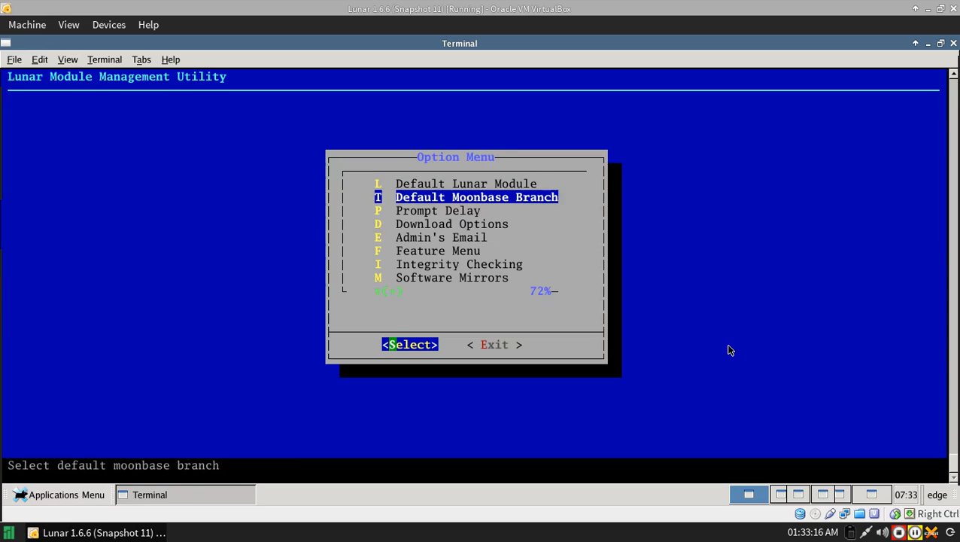
pyautogui.press('Down')
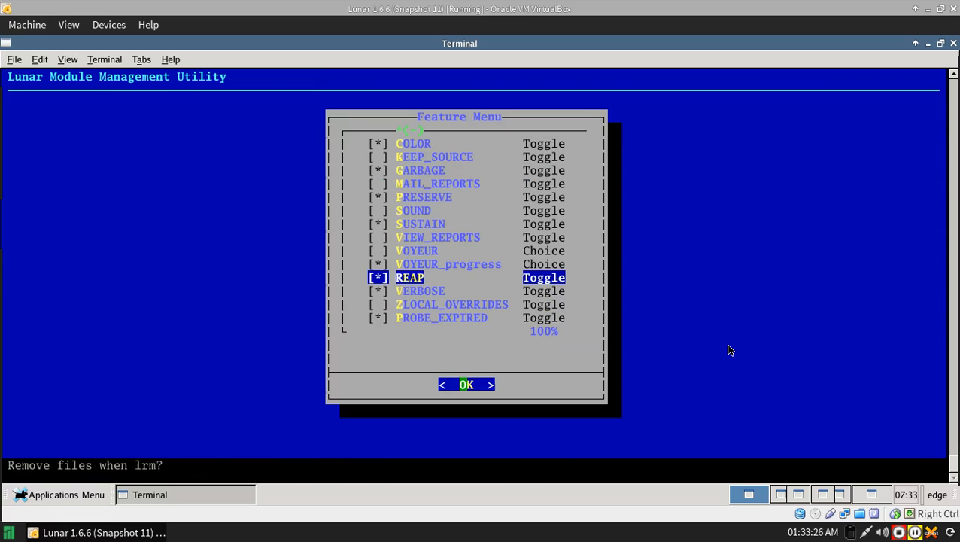
pyautogui.press('Up')
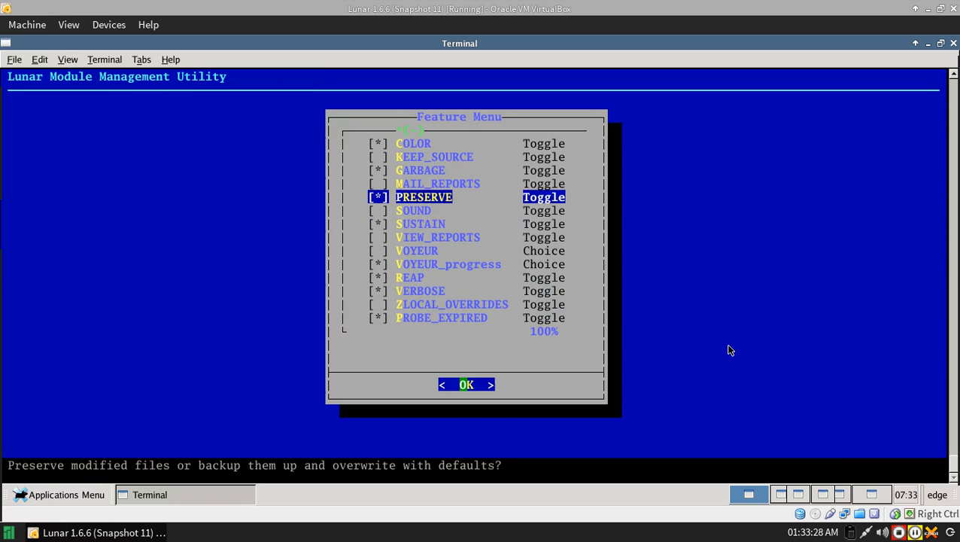
pyautogui.press('Down')
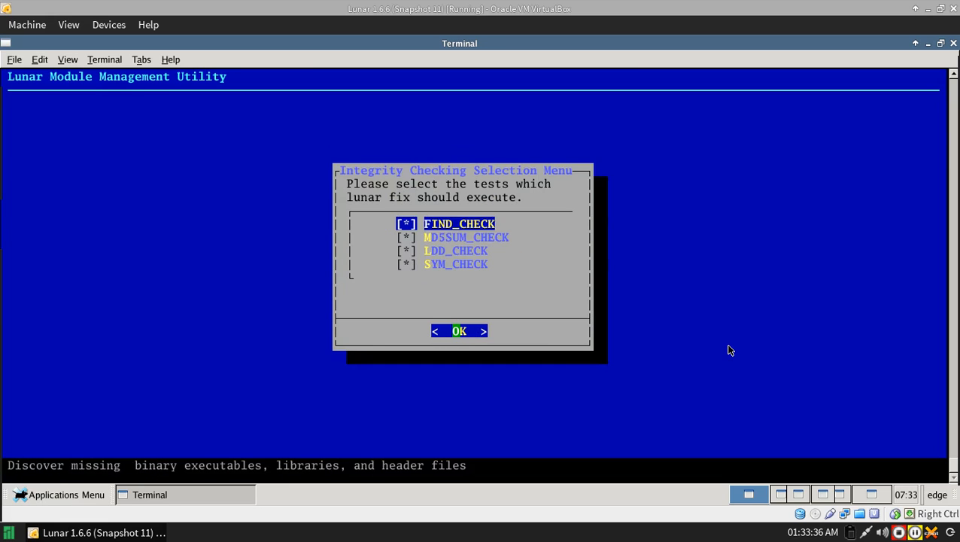
pyautogui.press('Down')
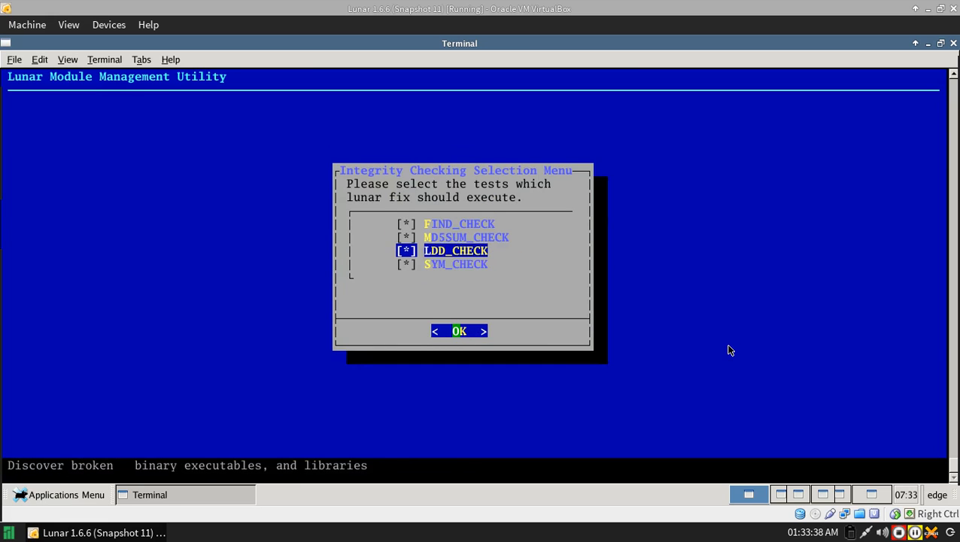
pyautogui.press('Up')
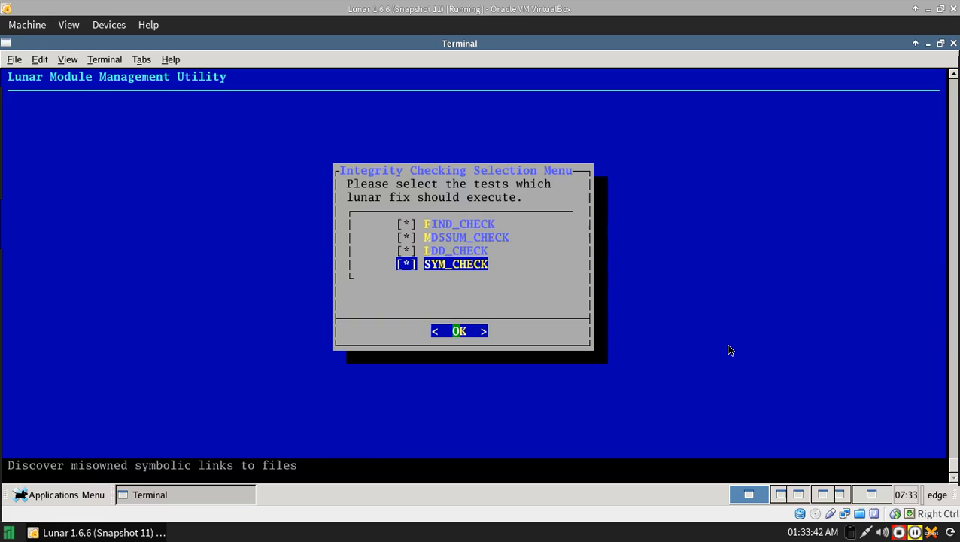
pyautogui.click(459, 331)
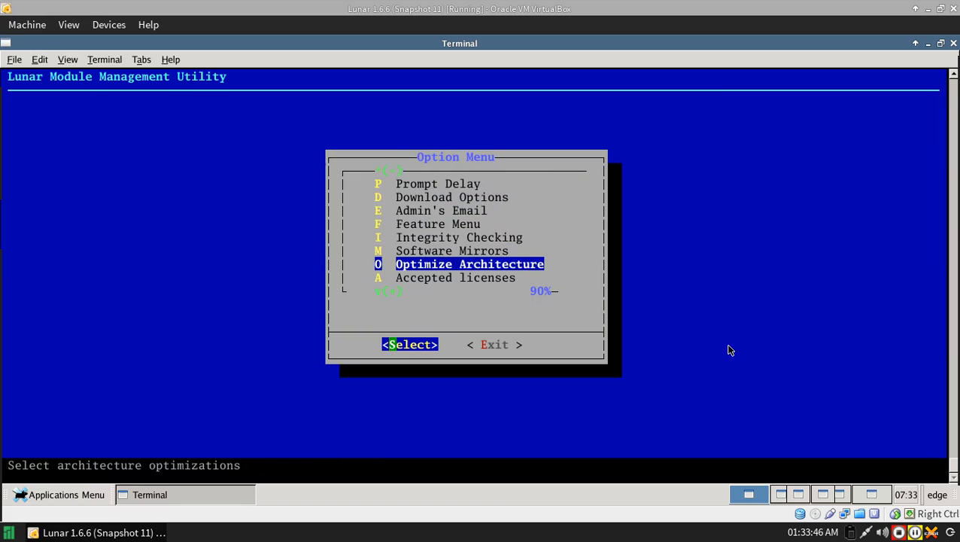
# Review the Optimize Architecture compiler options and the GNU_MAKE concurrent-make setting
pyautogui.click(409, 343)
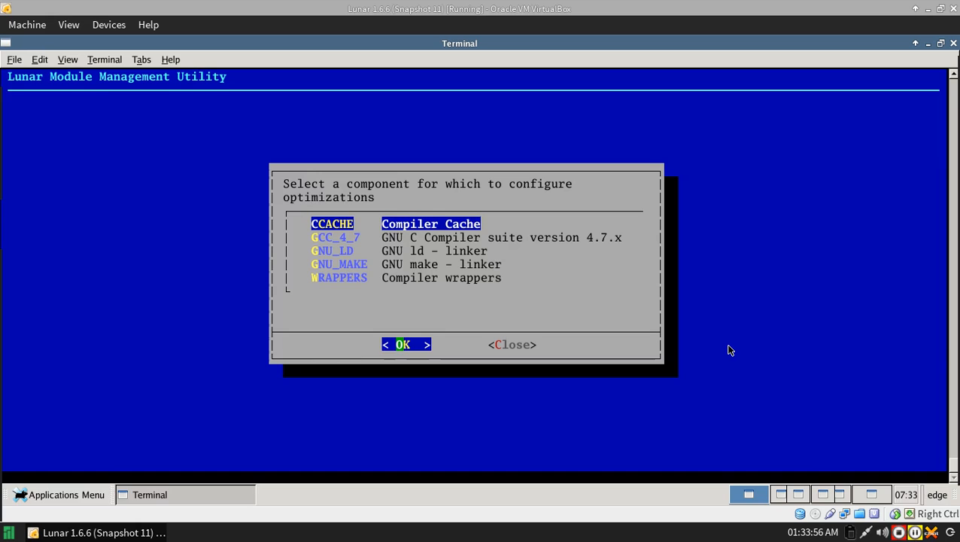
pyautogui.click(403, 343)
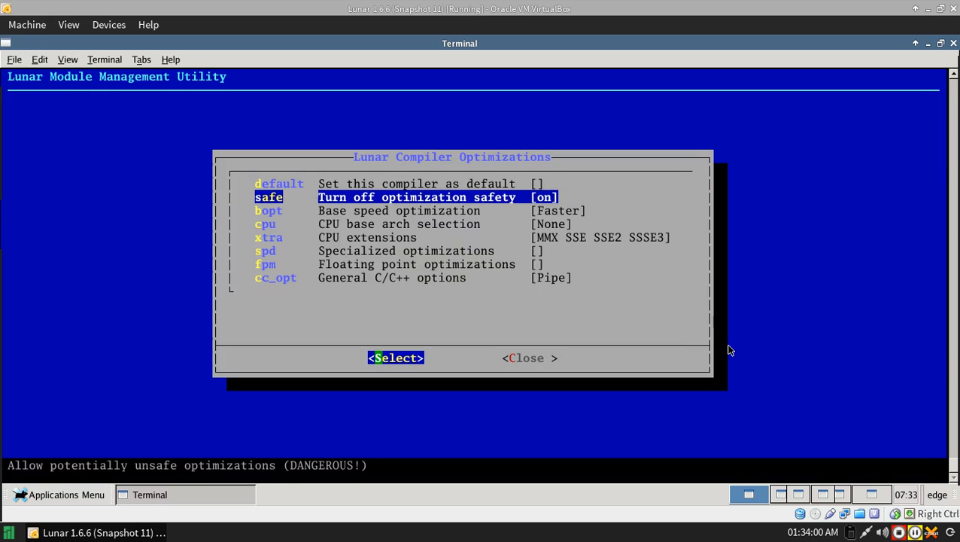
pyautogui.press('Down')
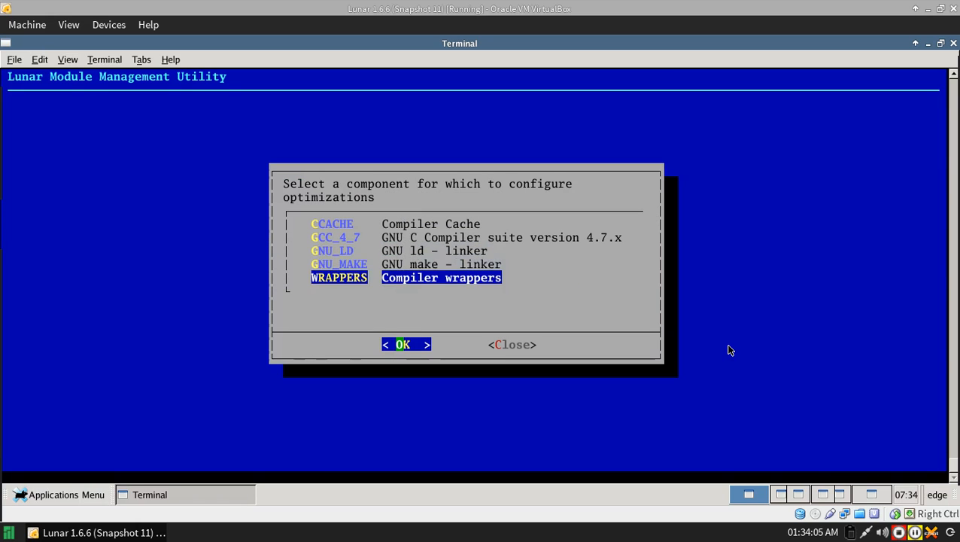
pyautogui.press('Up')
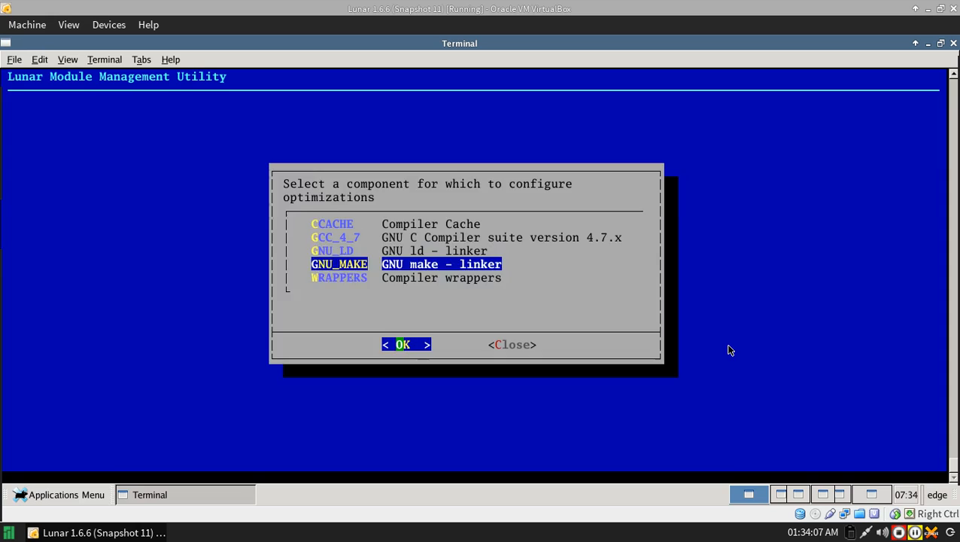
pyautogui.click(403, 344)
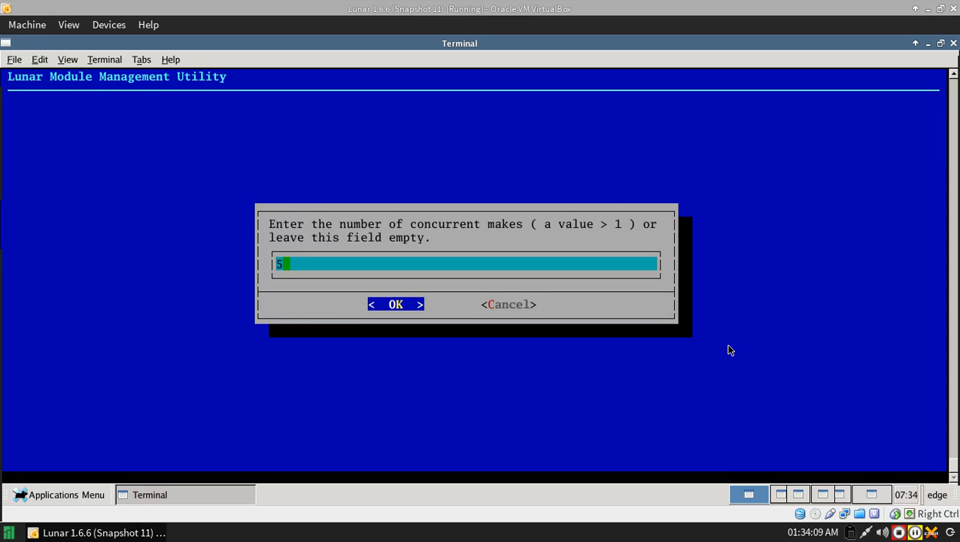
pyautogui.click(395, 304)
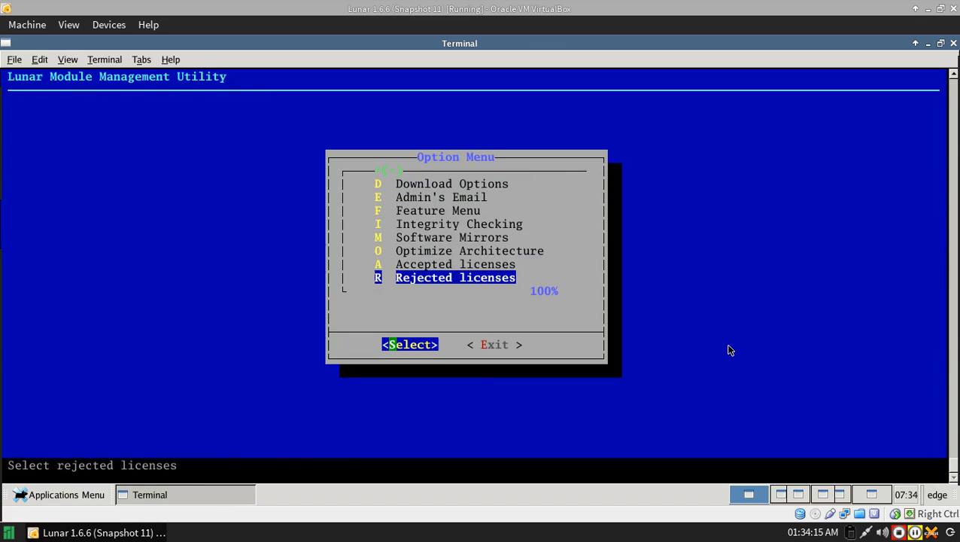
# Leave the options menu back toward the network configuration menu
pyautogui.press('Up')
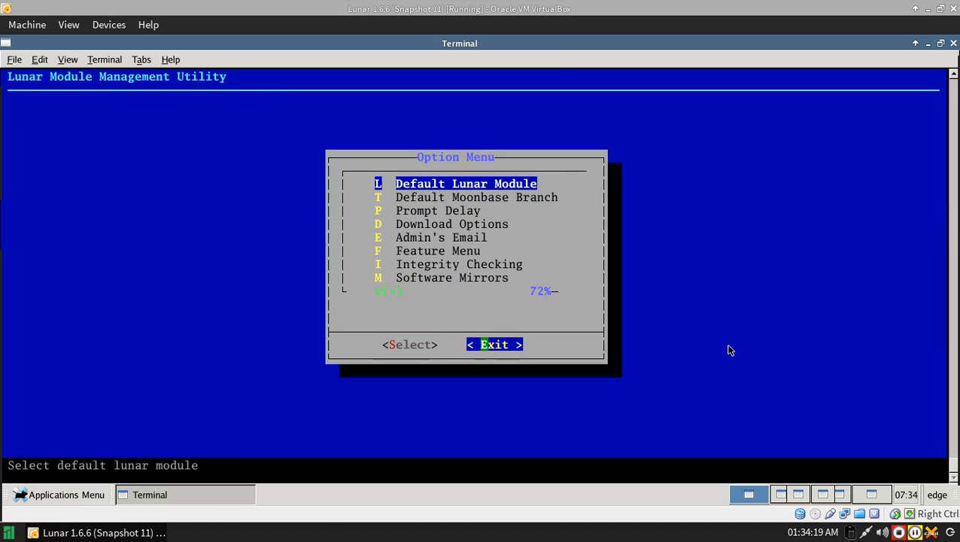
pyautogui.click(493, 343)
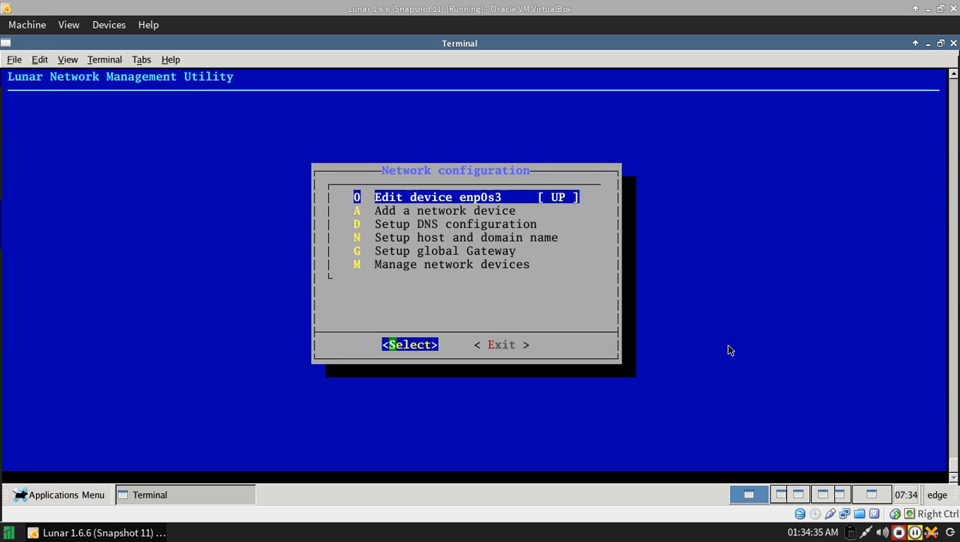
# Exit the lnet network menu, view the lservices boot configuration list, and close it
pyautogui.press('Down')
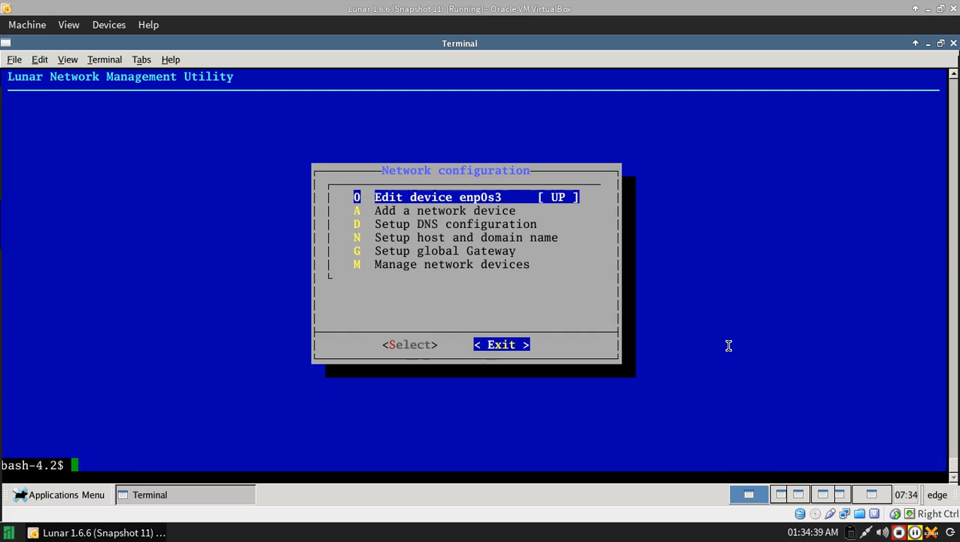
pyautogui.write('luser')
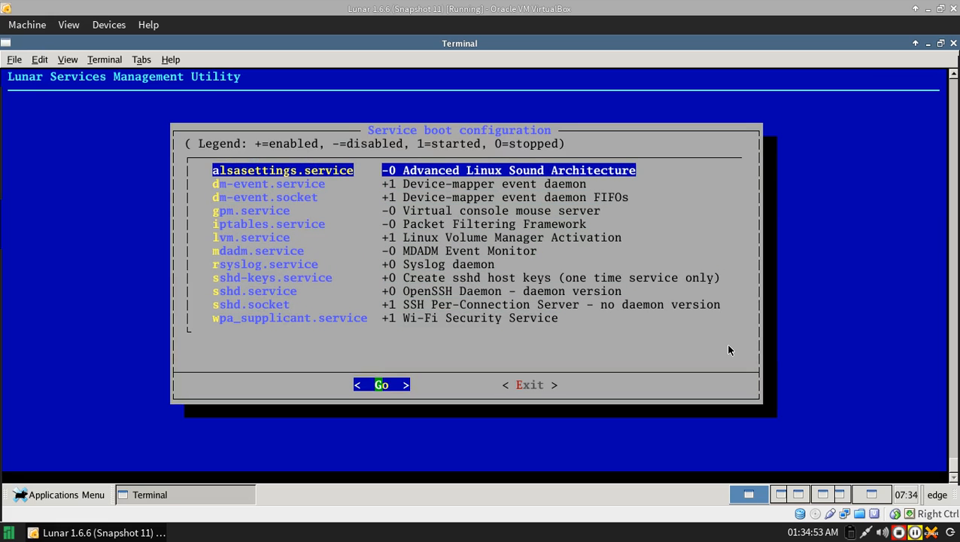
pyautogui.press('Tab')
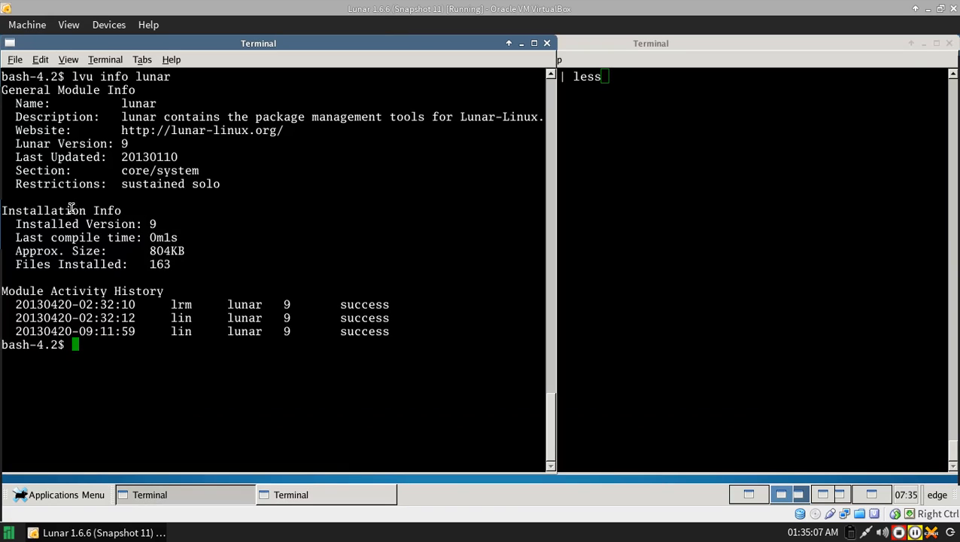
pyautogui.moveTo(434, 164)
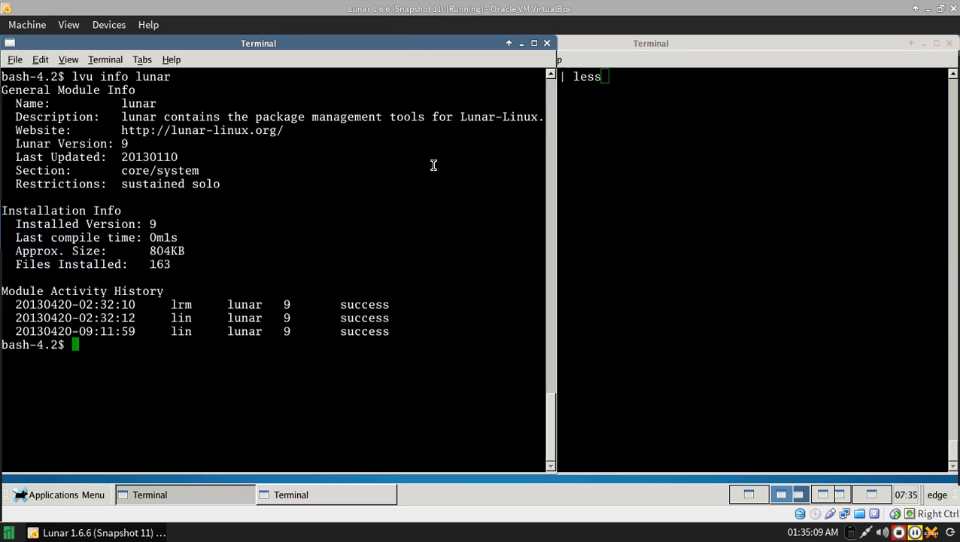
pyautogui.moveTo(304, 127)
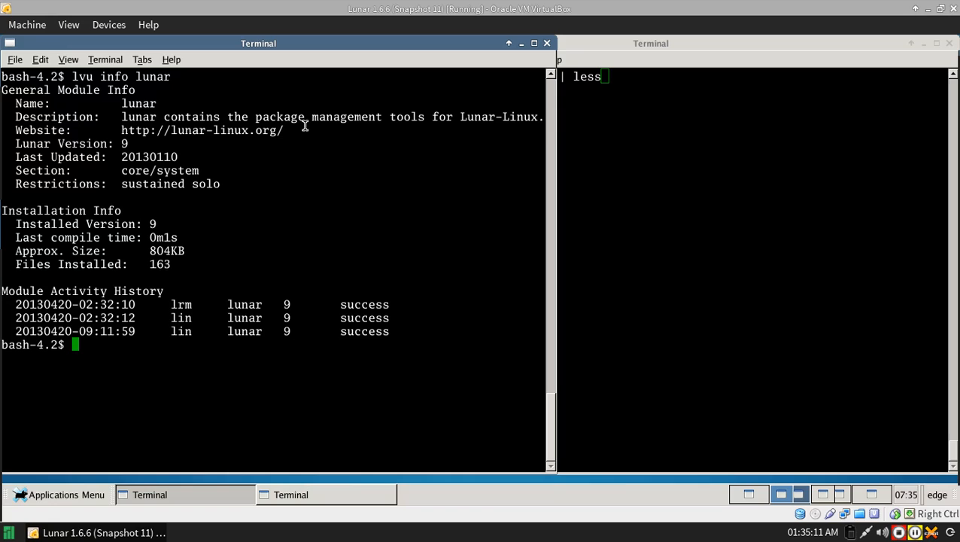
pyautogui.moveTo(494, 118)
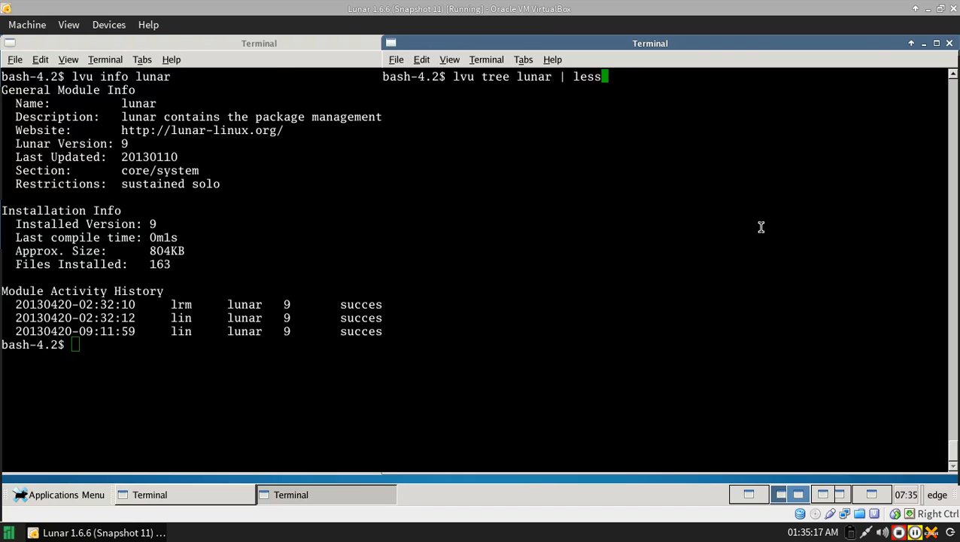
pyautogui.moveTo(802, 201)
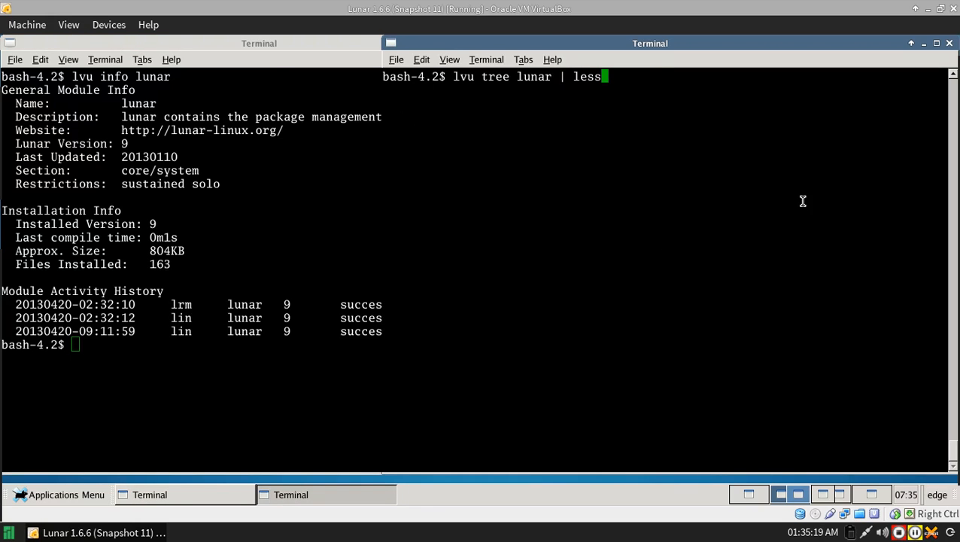
# Run 'lvu tree lunar' and page through its colour-coded dependency tree in less
pyautogui.press('Return')
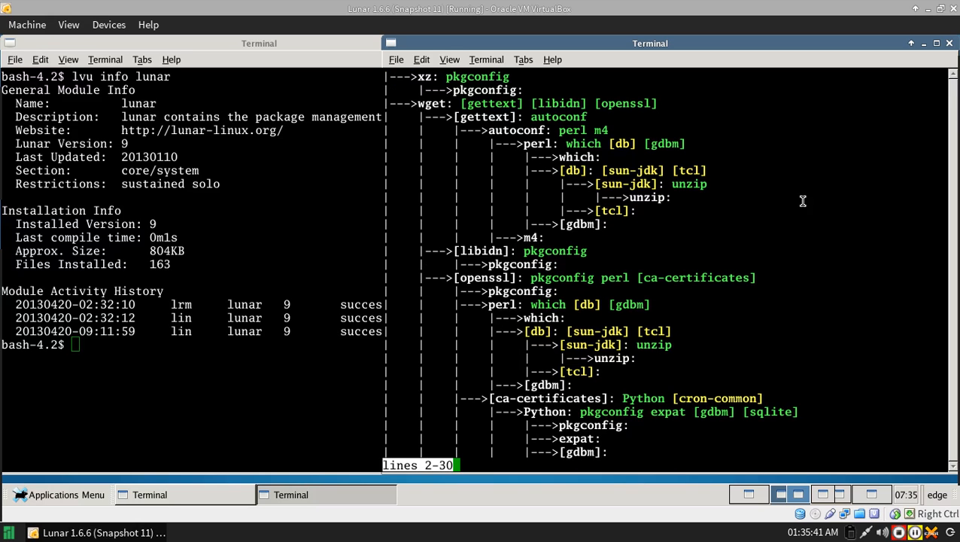
pyautogui.scroll(-3)
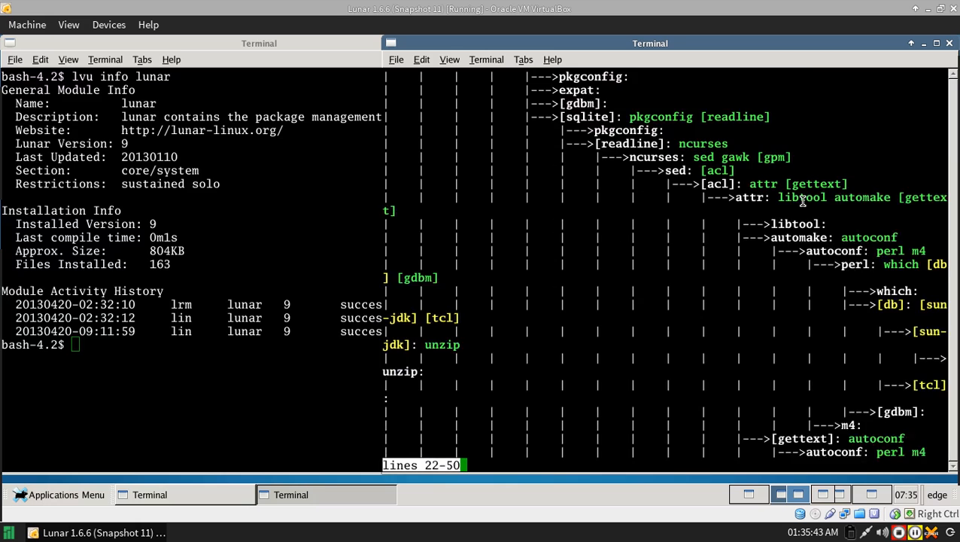
pyautogui.scroll(-3)
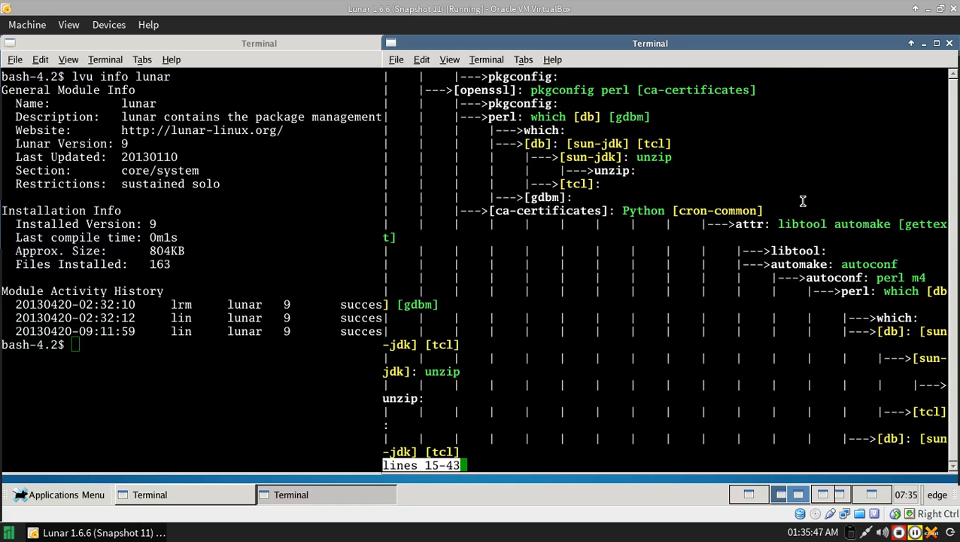
pyautogui.scroll(-3)
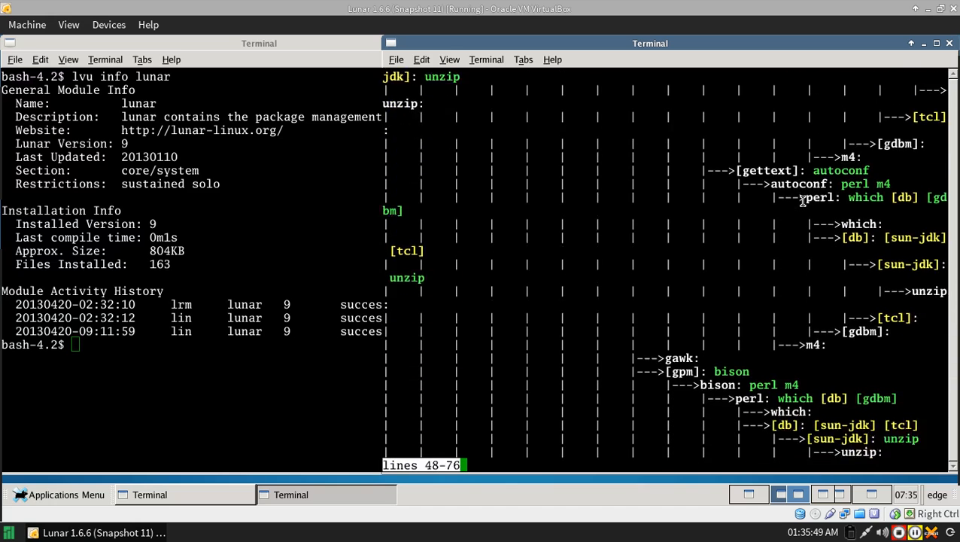
pyautogui.scroll(-3)
pyautogui.write('lin rsync')
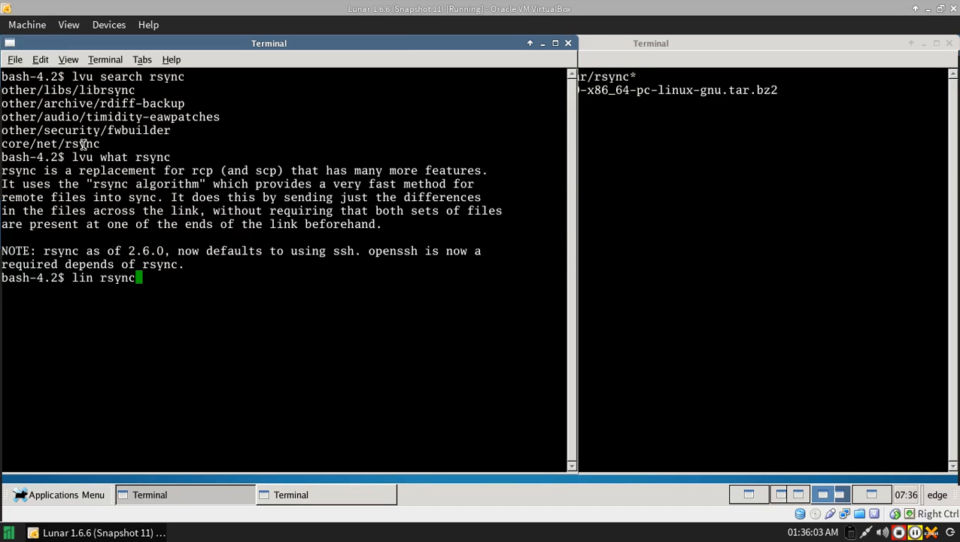
pyautogui.moveTo(247, 145)
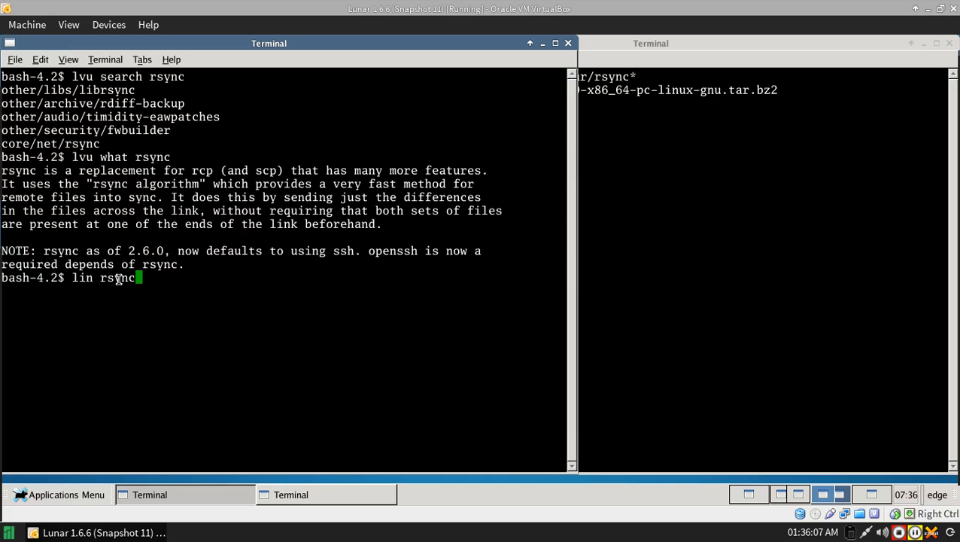
pyautogui.moveTo(196, 301)
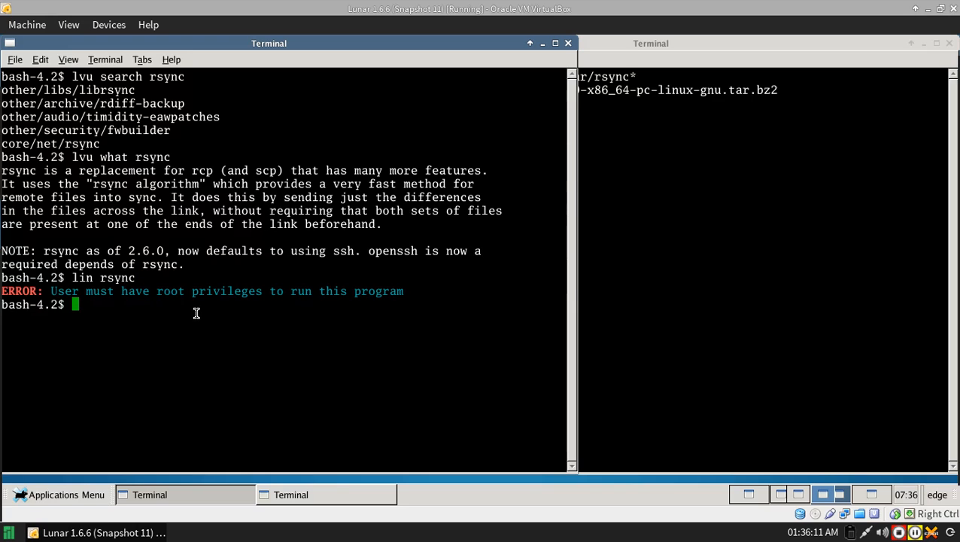
# Retry the rsync install as 'sudo lin rsync' up to the password prompt
pyautogui.write('sudo lin rsync')
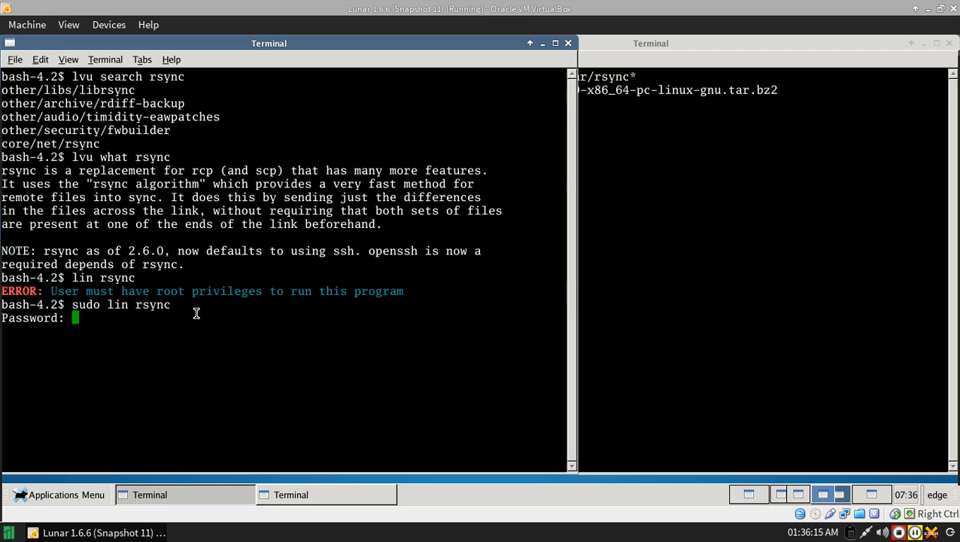
# Submit the sudo password so lin compiles and installs rsync 3.0.9
pyautogui.press('Return')
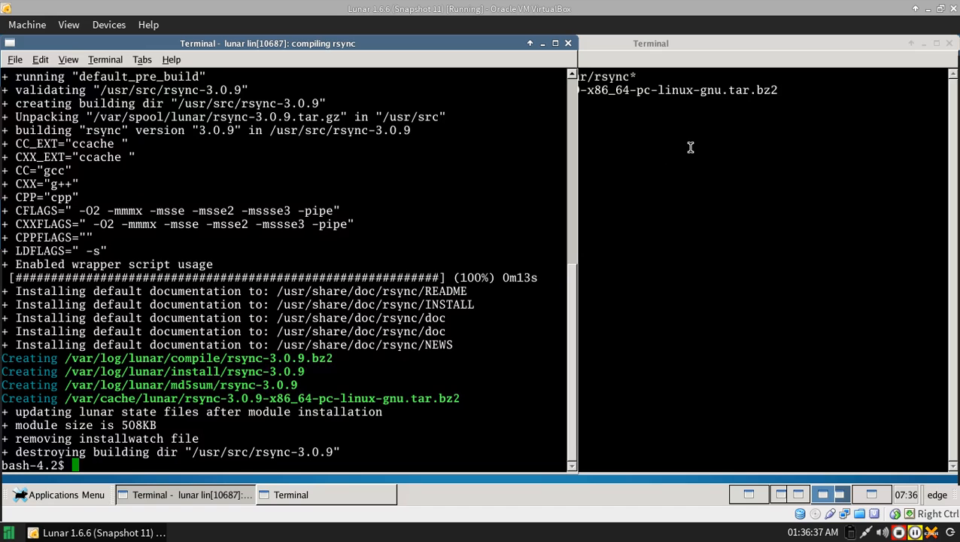
pyautogui.moveTo(166, 401)
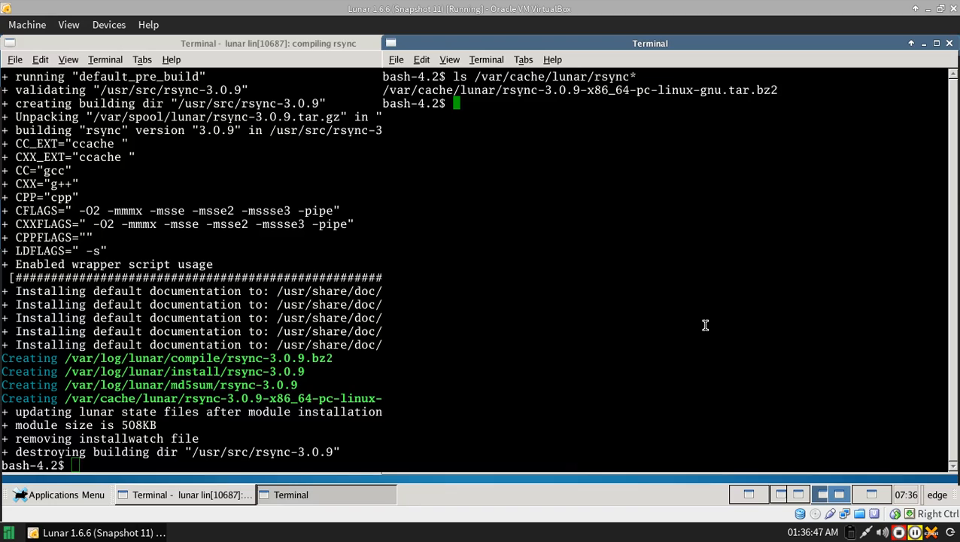
pyautogui.moveTo(382, 96)
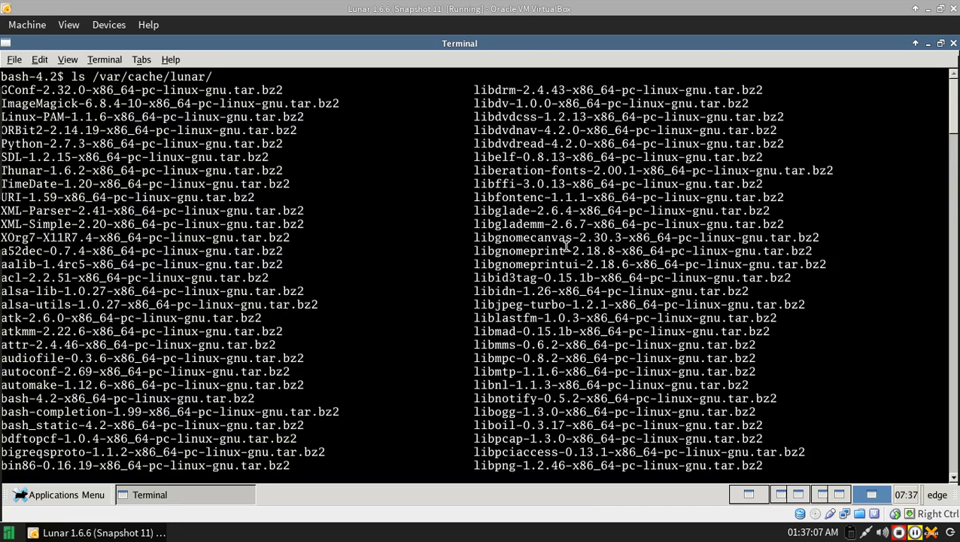
pyautogui.moveTo(549, 273)
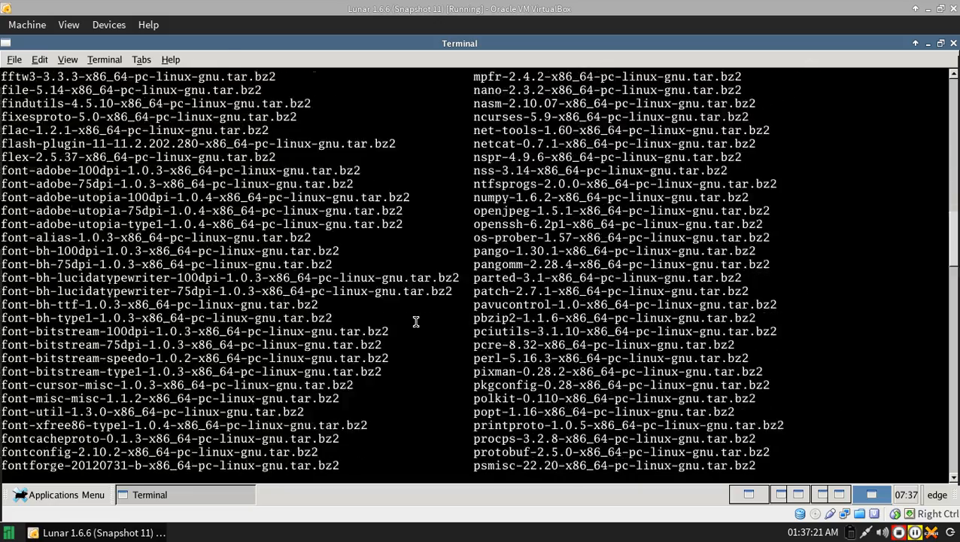
# Scroll through the cached package archives listed in /var/cache/lunar/
pyautogui.scroll(-3)
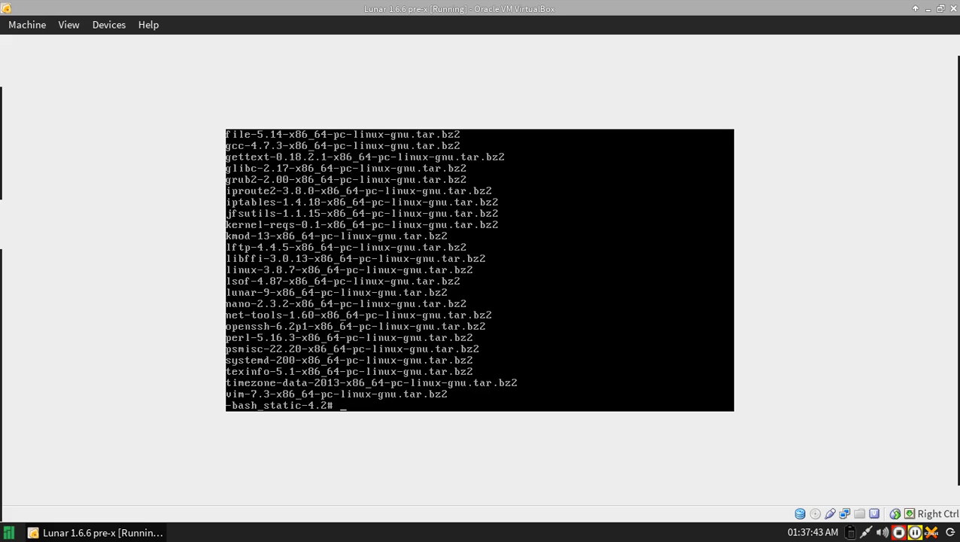
# Reboot the static shell VM and run 'lvu tree lunar | less -BRUu', showing raw escape codes
pyautogui.write('reboot')
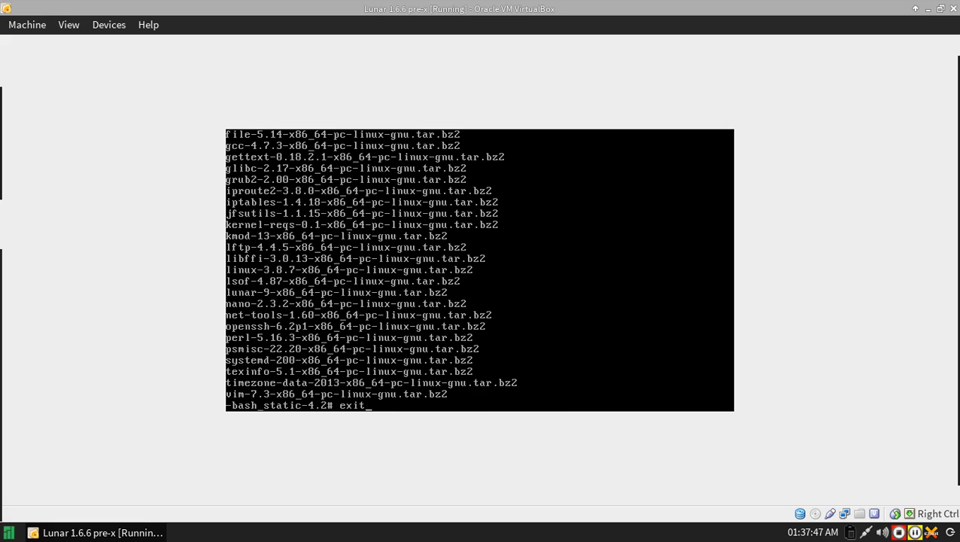
pyautogui.write('lvu tree lunar | less -BRUu')
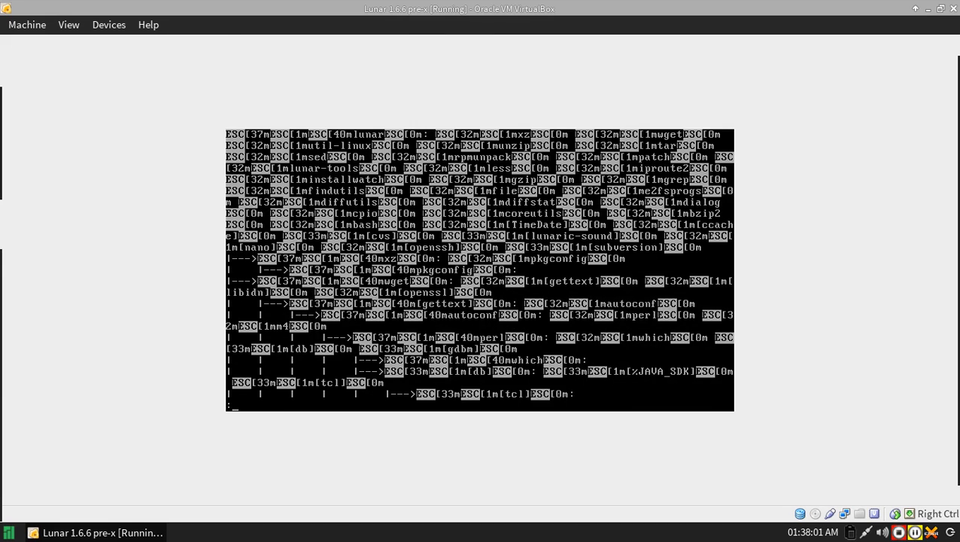
# Rerun 'lvu tree lunar | less -BR' to render the colours properly, then quit less
pyautogui.write('lvu tree lunar | less')
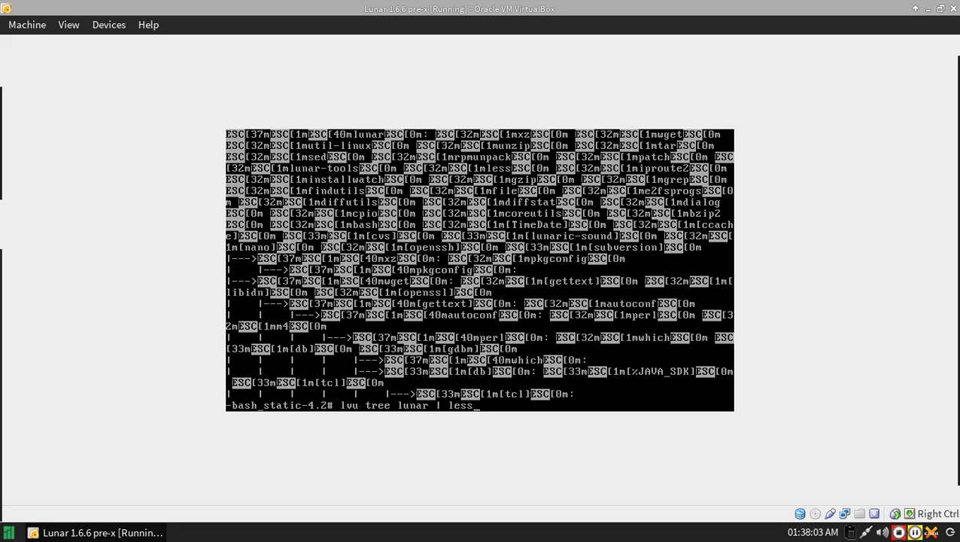
pyautogui.write('-BR')
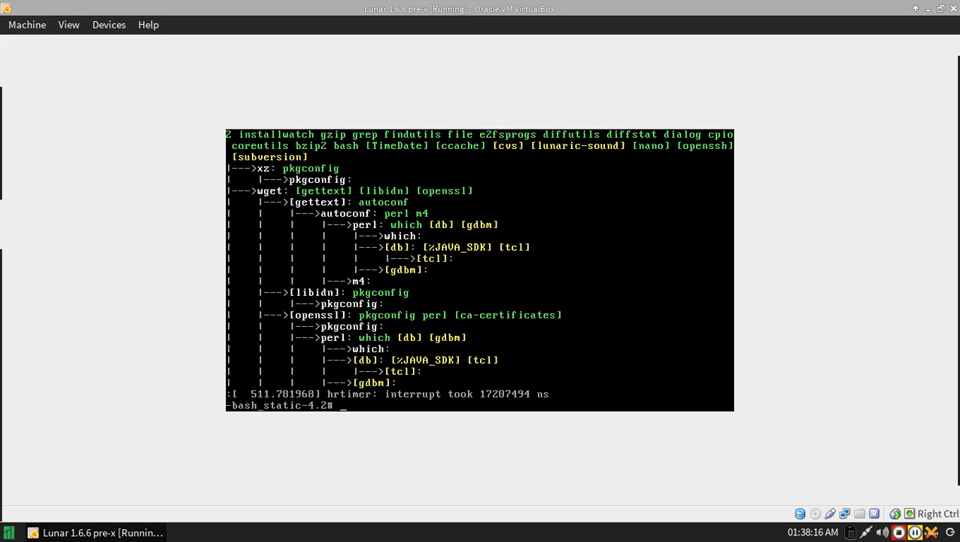
pyautogui.write('q')
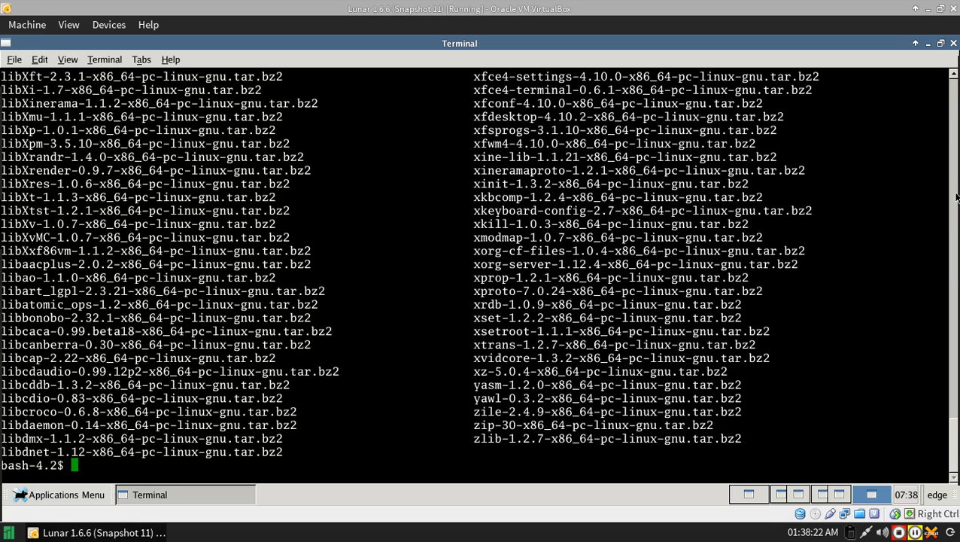
pyautogui.moveTo(485, 322)
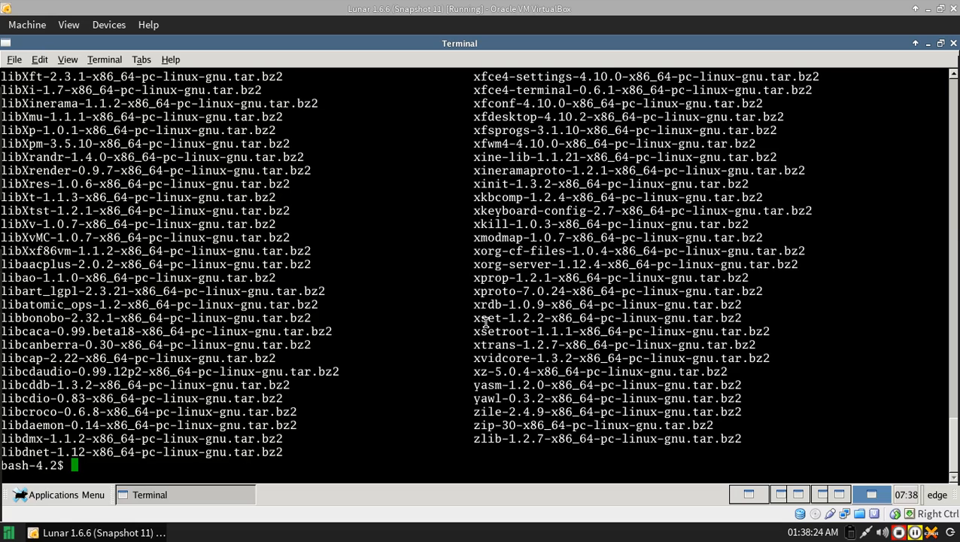
# Begin a systemd command at the prompt below the cached archive listing
pyautogui.write('systemd')
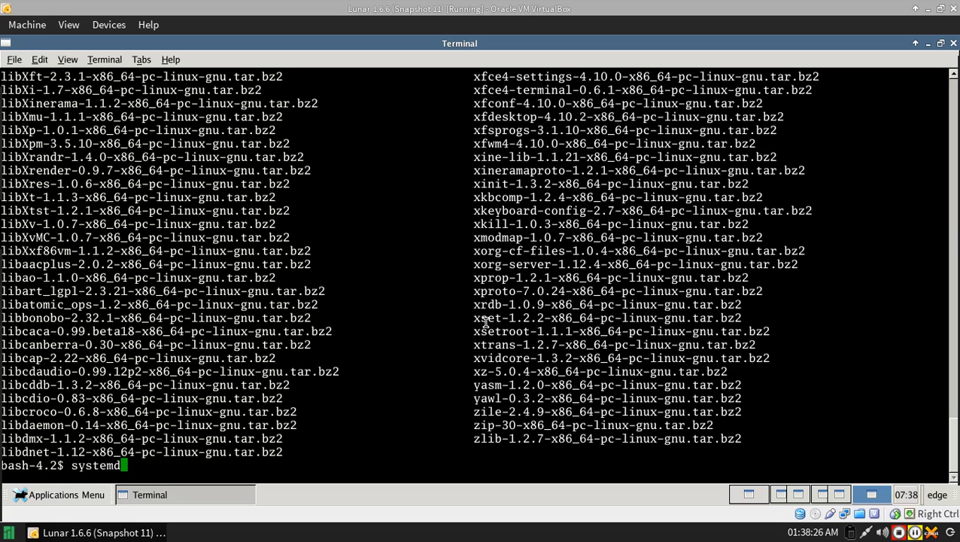